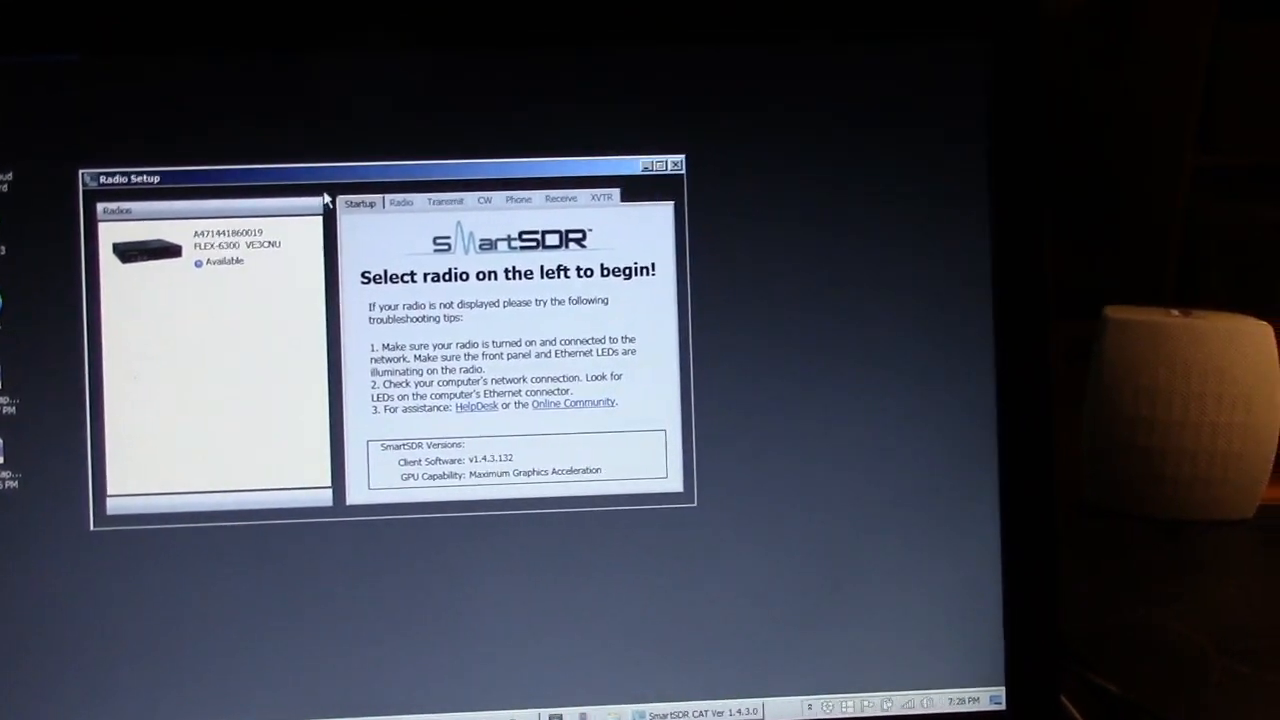
# Select the FLEX-6300 in the Radio Setup list and connect to it.
pyautogui.click(200, 240)
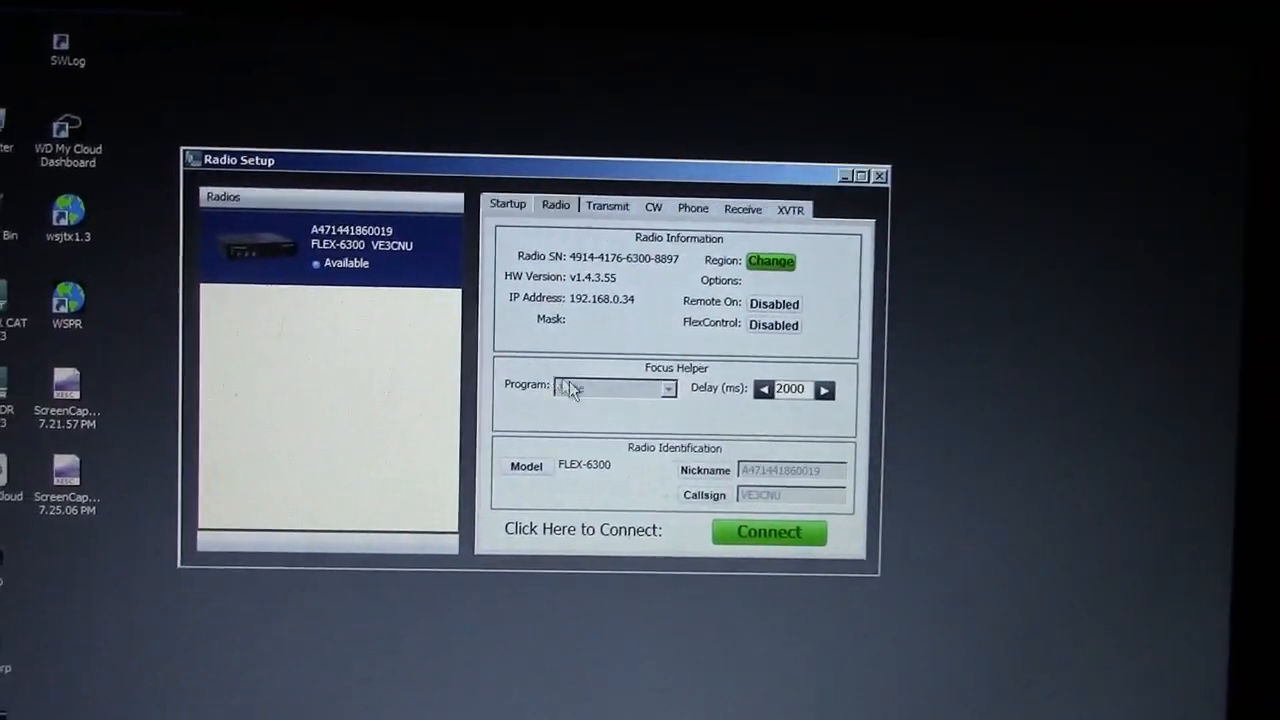
pyautogui.click(769, 531)
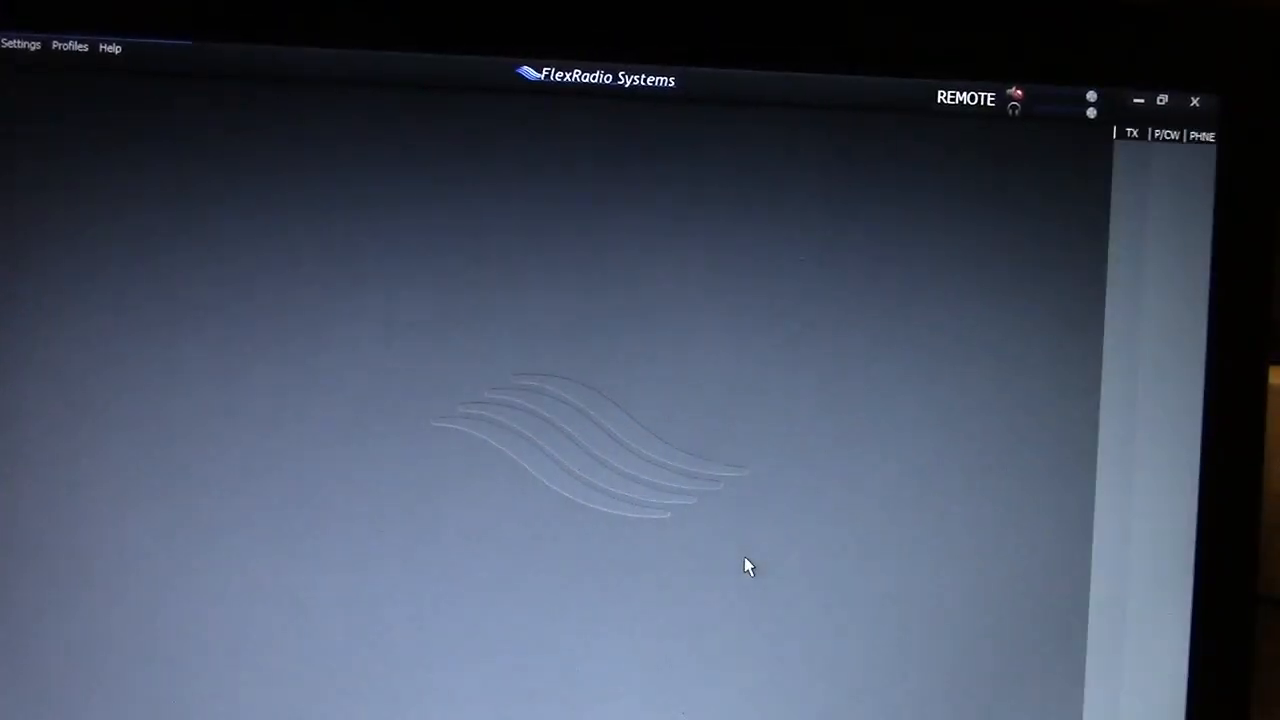